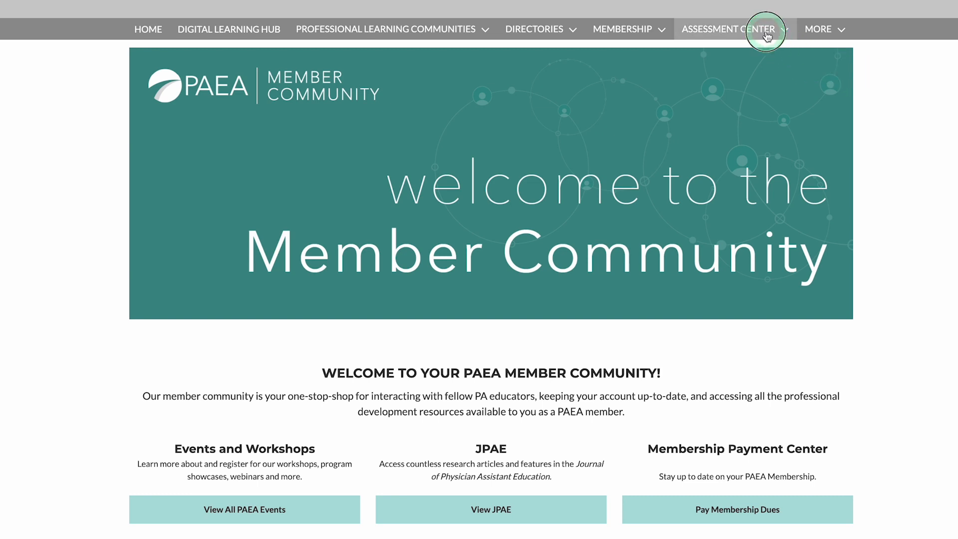
Go to the Assessment Center and reveal the Score Reports list.
{"action": "left_click", "coordinate": [730, 29]}
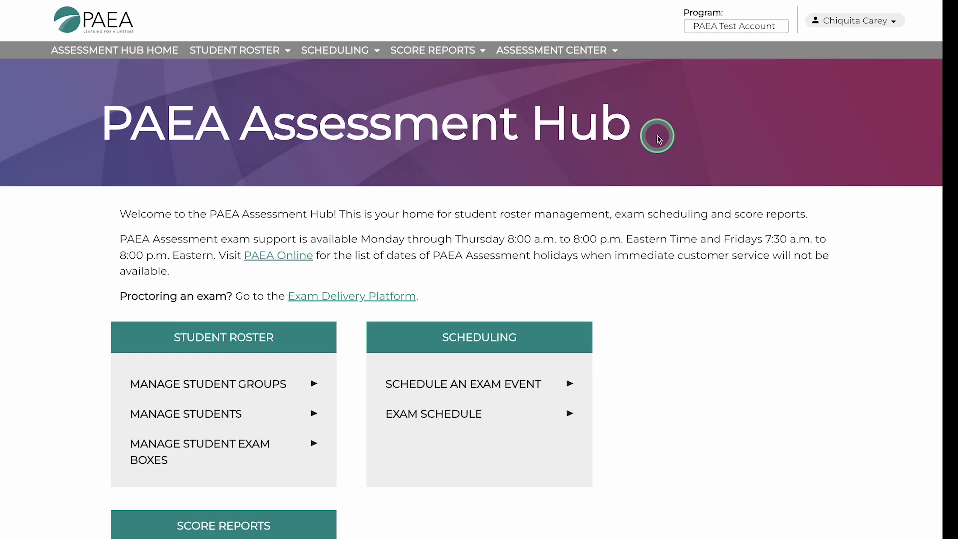
{"action": "left_click", "coordinate": [432, 50]}
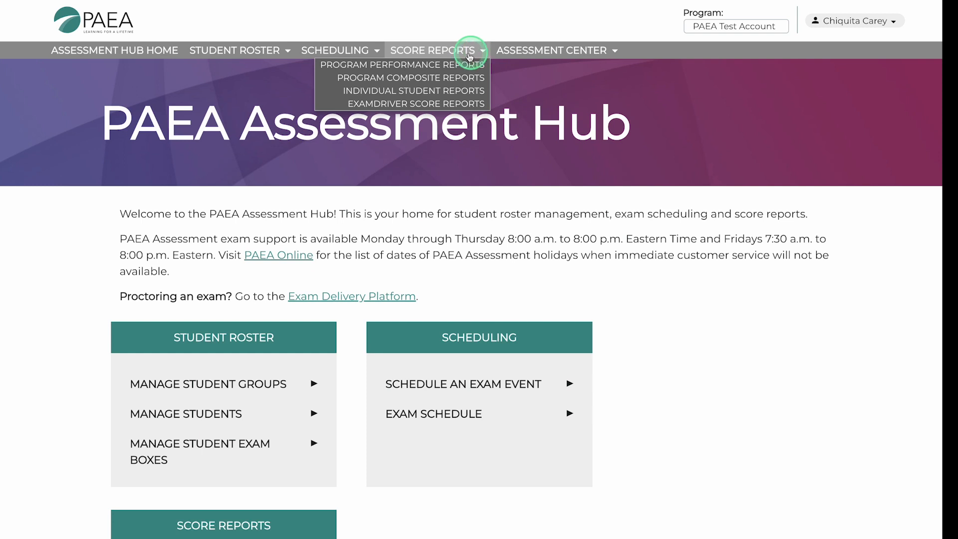
Show the Program Performance Report for PACKRAT filtered to graduation year 2023.
{"action": "left_click", "coordinate": [406, 65]}
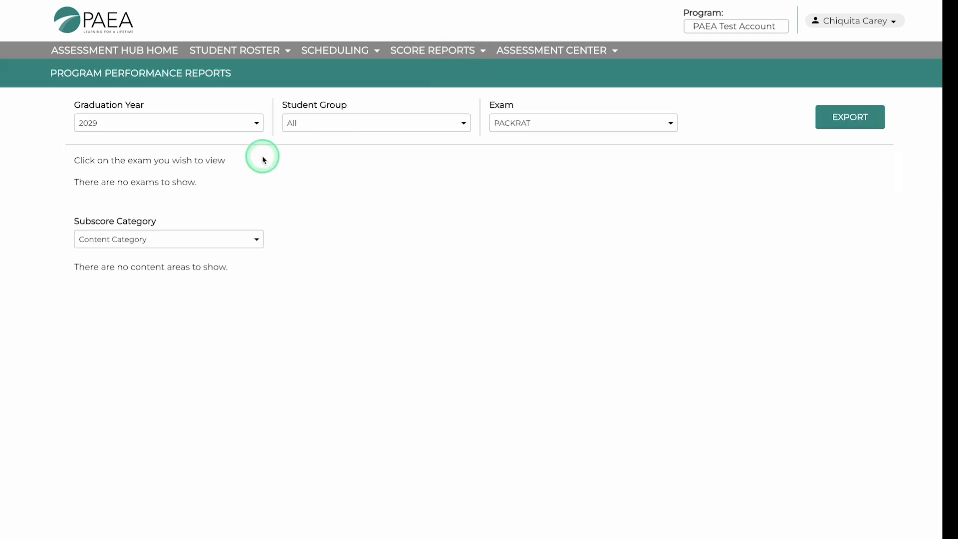
{"action": "left_click", "coordinate": [167, 122]}
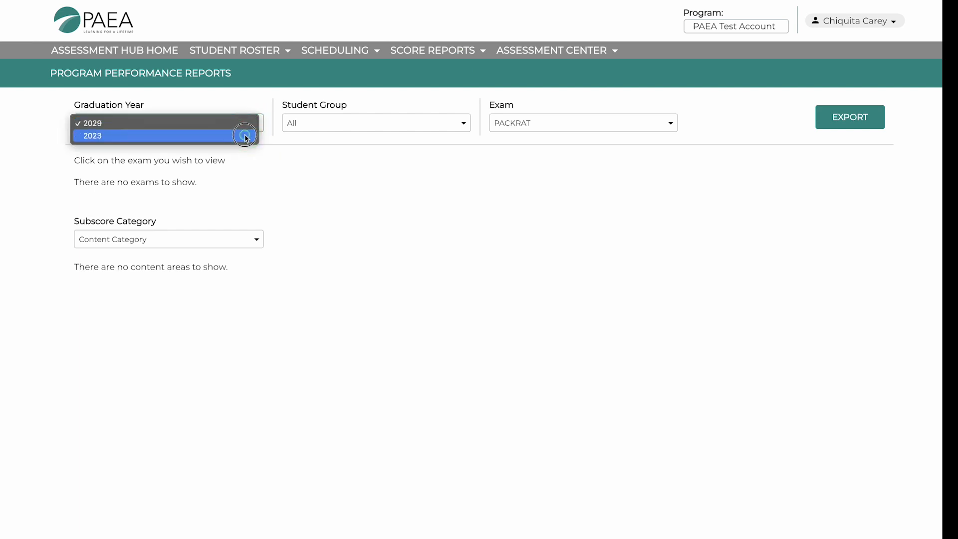
{"action": "left_click", "coordinate": [91, 136]}
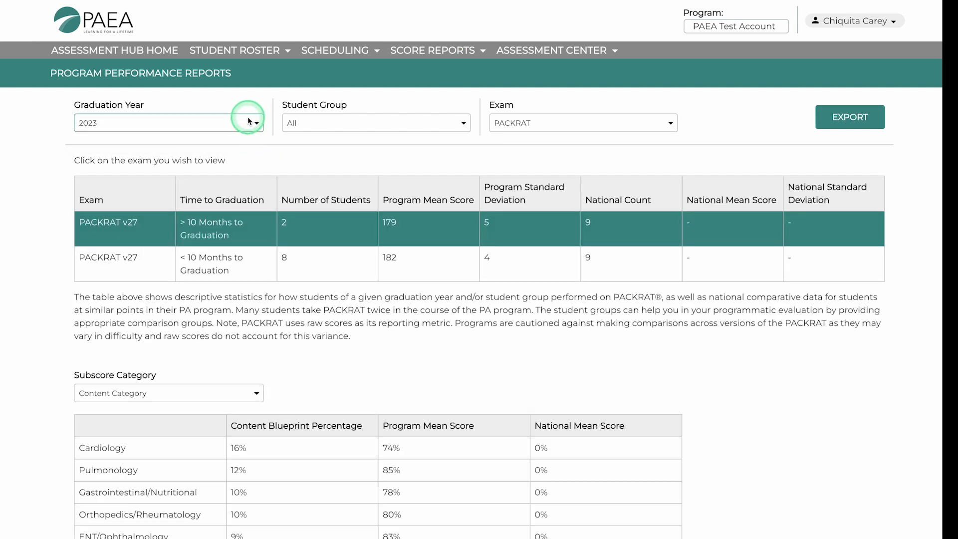
{"action": "mouse_move", "coordinate": [549, 121]}
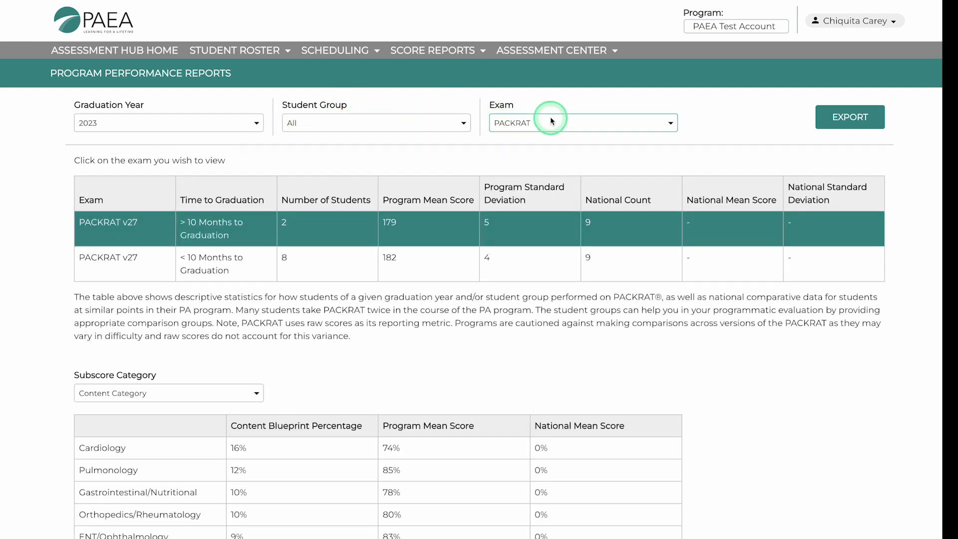
{"action": "mouse_move", "coordinate": [189, 380]}
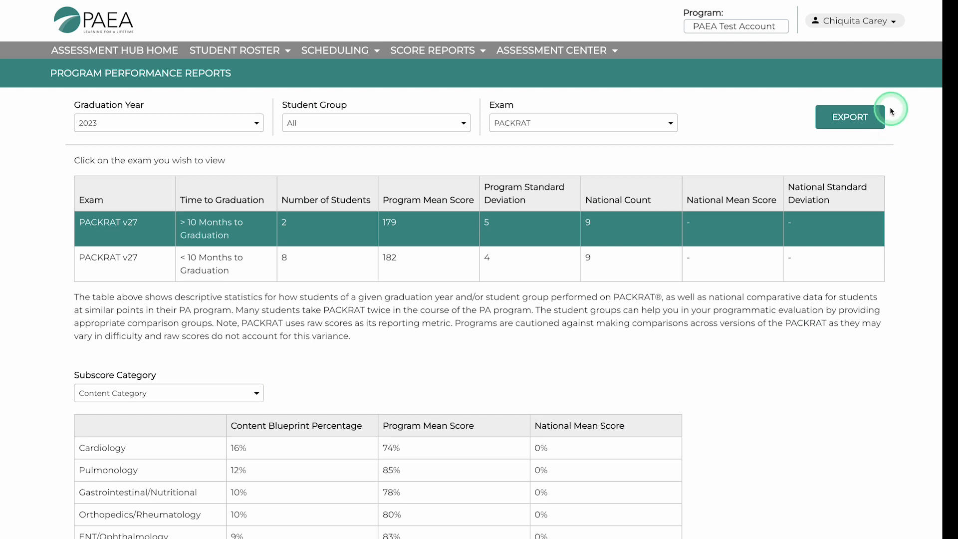
{"action": "left_click", "coordinate": [849, 117]}
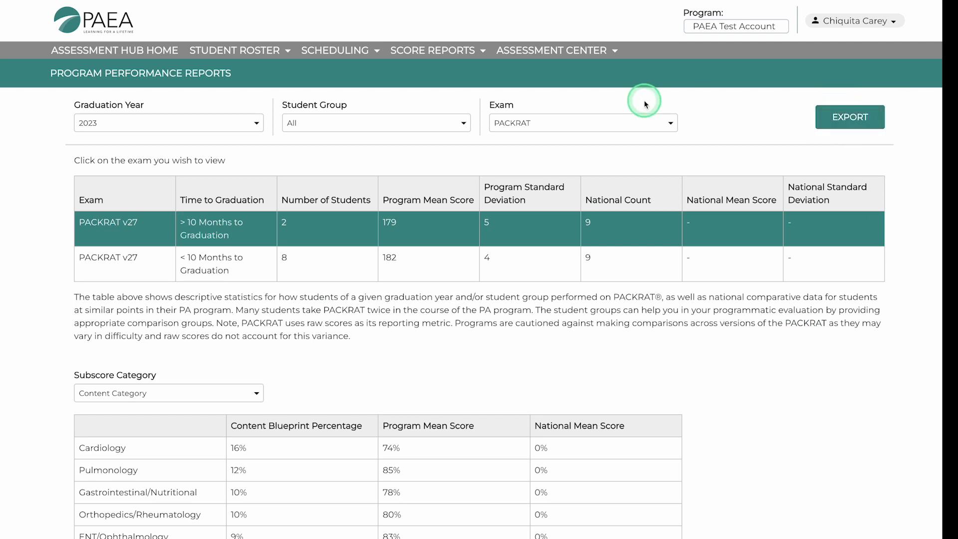
{"action": "left_click", "coordinate": [432, 50]}
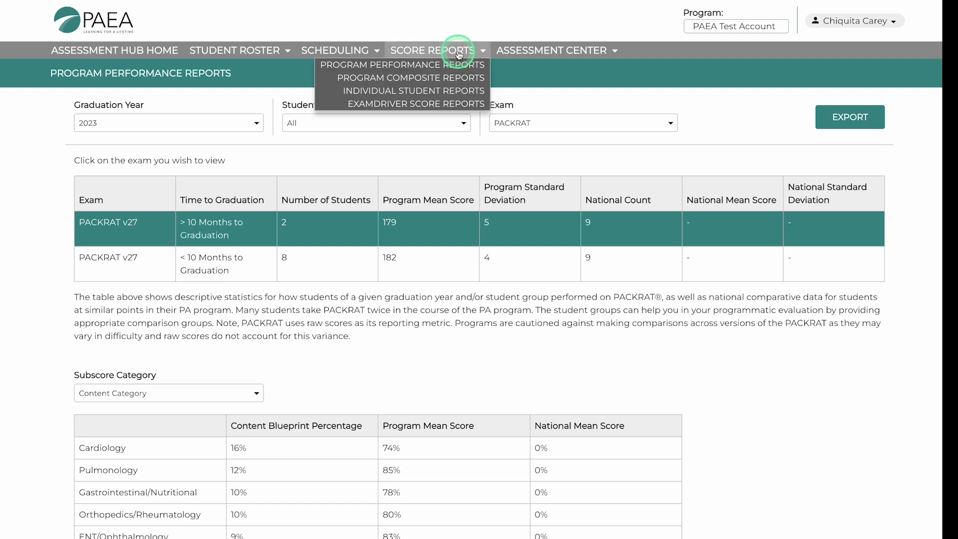
Show the Program Composite Report for graduation year 2023, exam program PACKRAT, and export it.
{"action": "left_click", "coordinate": [409, 78]}
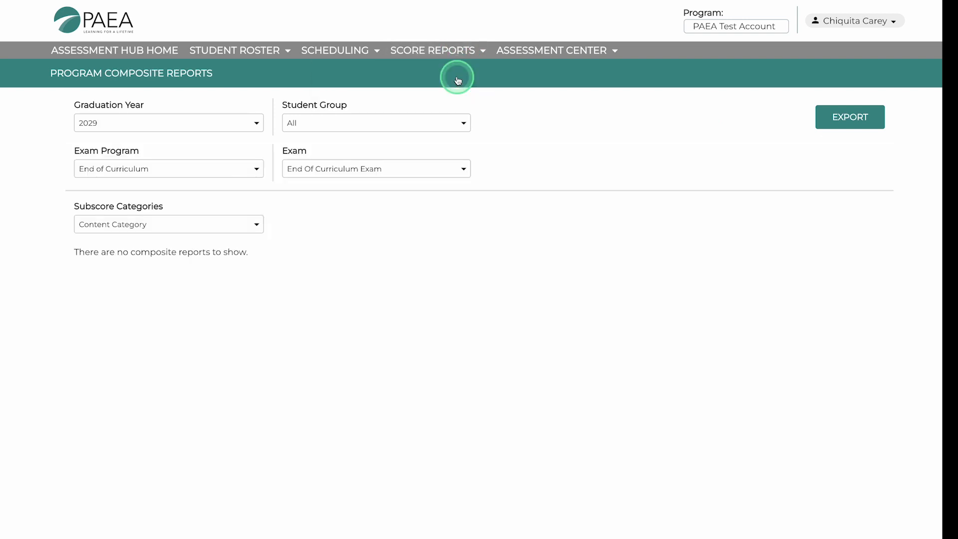
{"action": "left_click", "coordinate": [167, 122]}
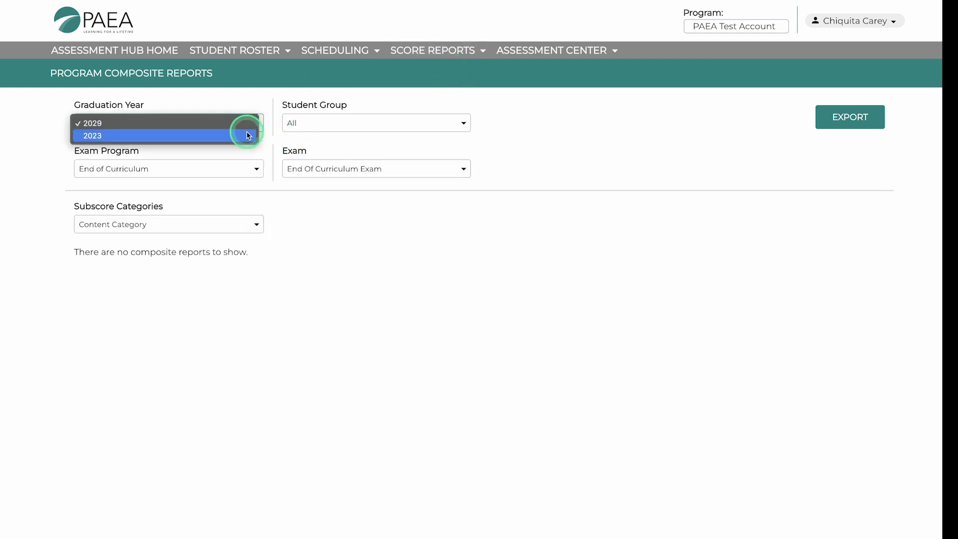
{"action": "left_click", "coordinate": [91, 134]}
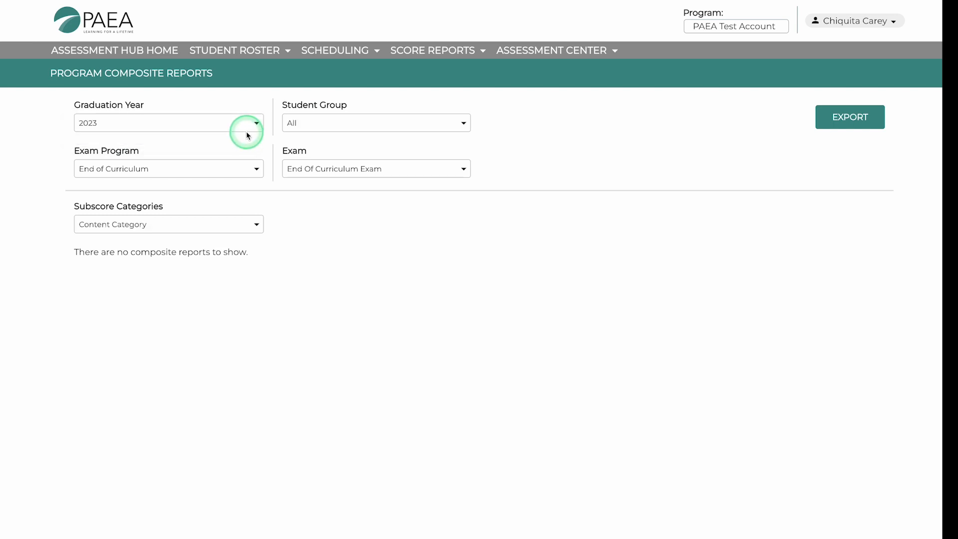
{"action": "left_click", "coordinate": [167, 169]}
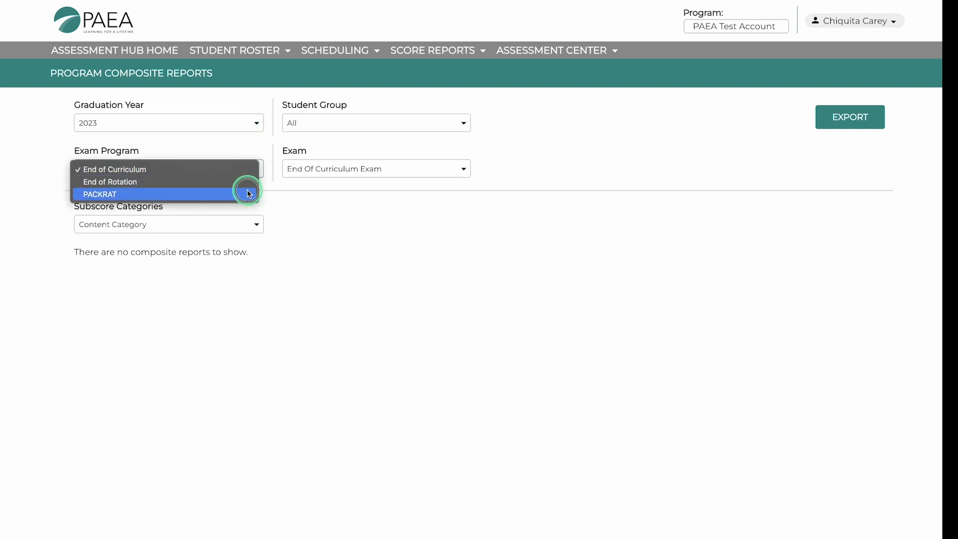
{"action": "left_click", "coordinate": [100, 194]}
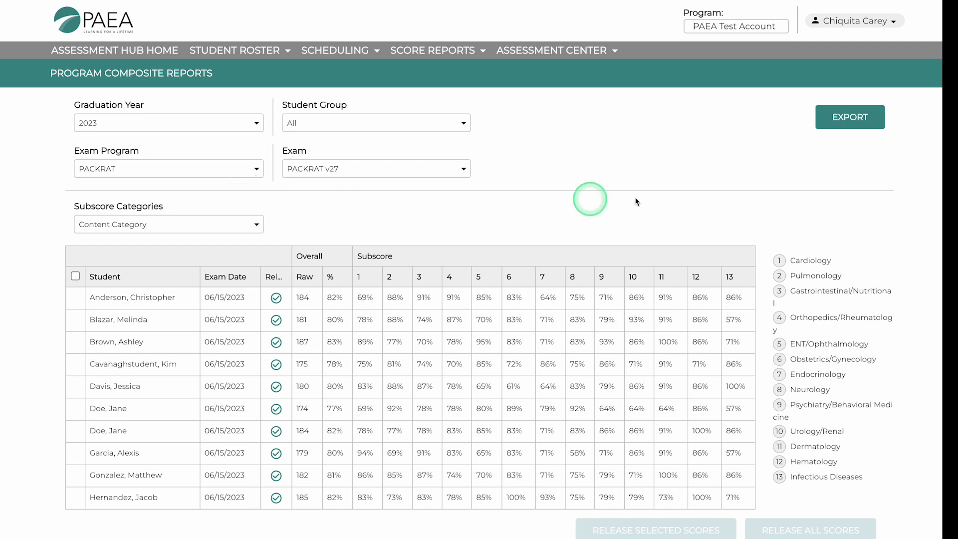
{"action": "left_click", "coordinate": [849, 117]}
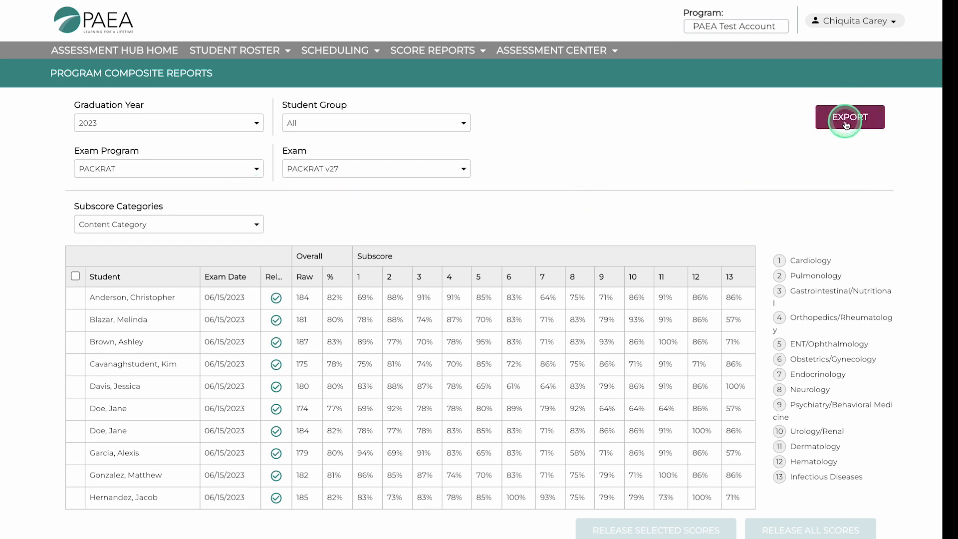
{"action": "left_click", "coordinate": [432, 50]}
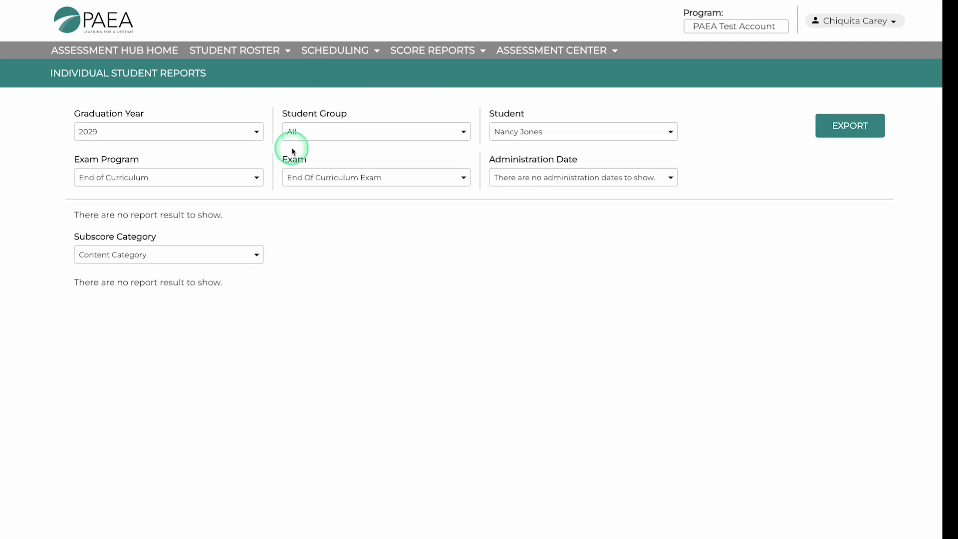
{"action": "left_click", "coordinate": [167, 132]}
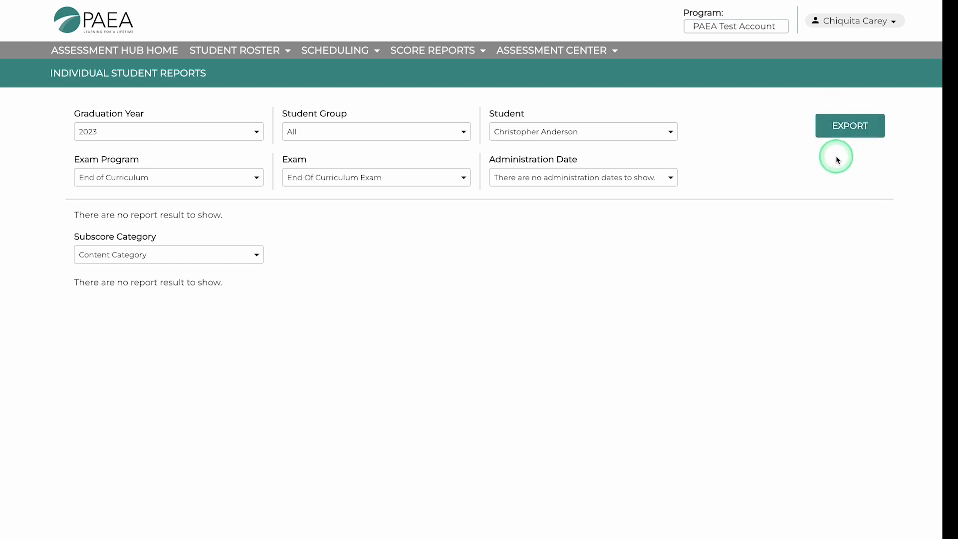
{"action": "mouse_move", "coordinate": [494, 67]}
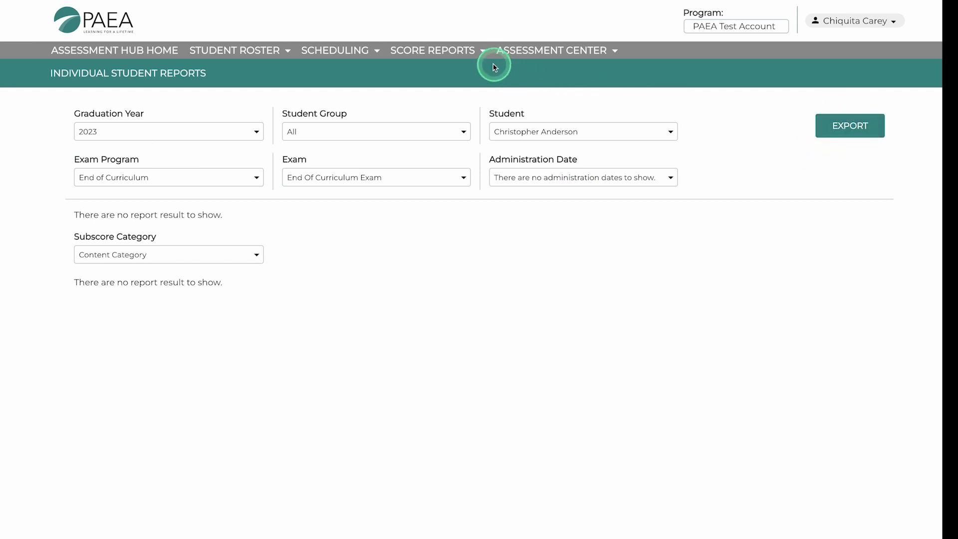
{"action": "left_click", "coordinate": [432, 50]}
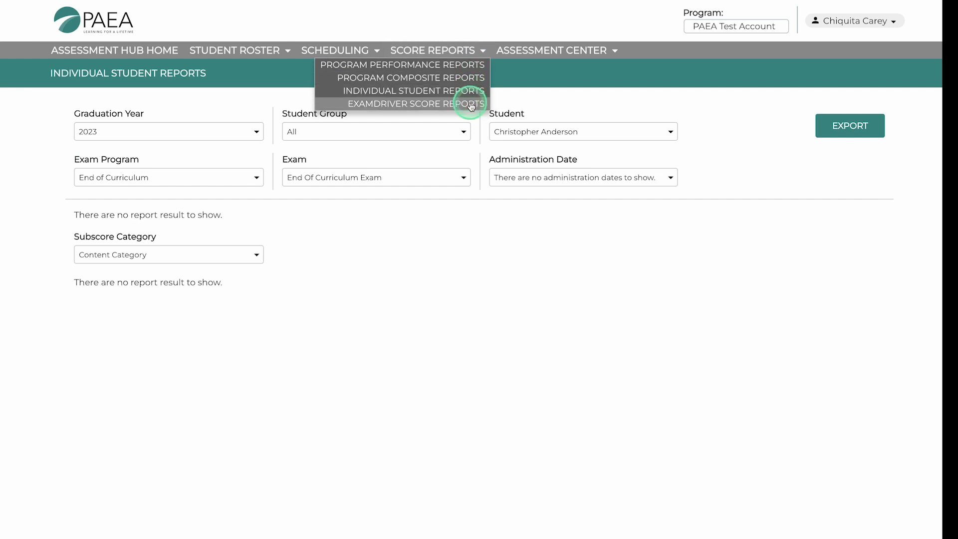
Show ExamDriver Score Reports, review available years and keep 2015 selected.
{"action": "left_click", "coordinate": [410, 102]}
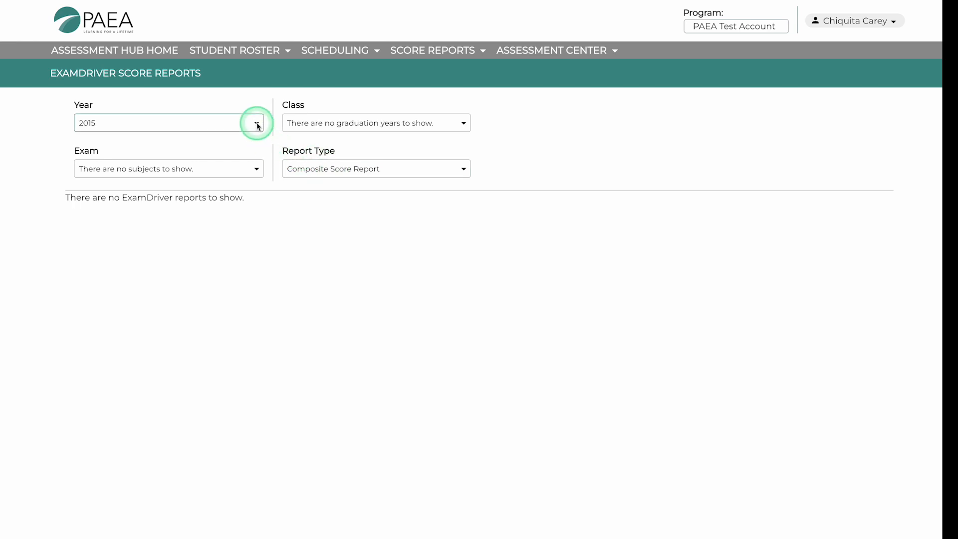
{"action": "left_click", "coordinate": [257, 122]}
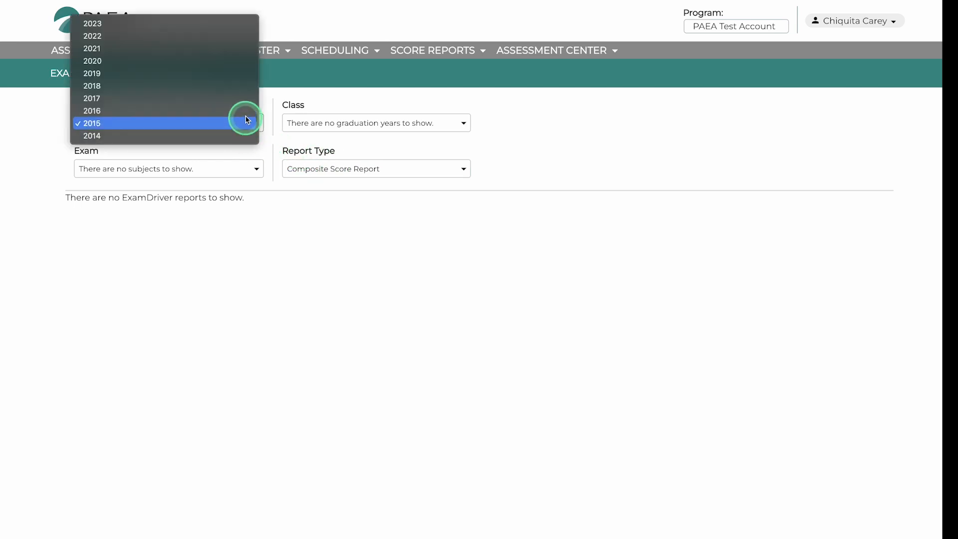
{"action": "mouse_move", "coordinate": [529, 148]}
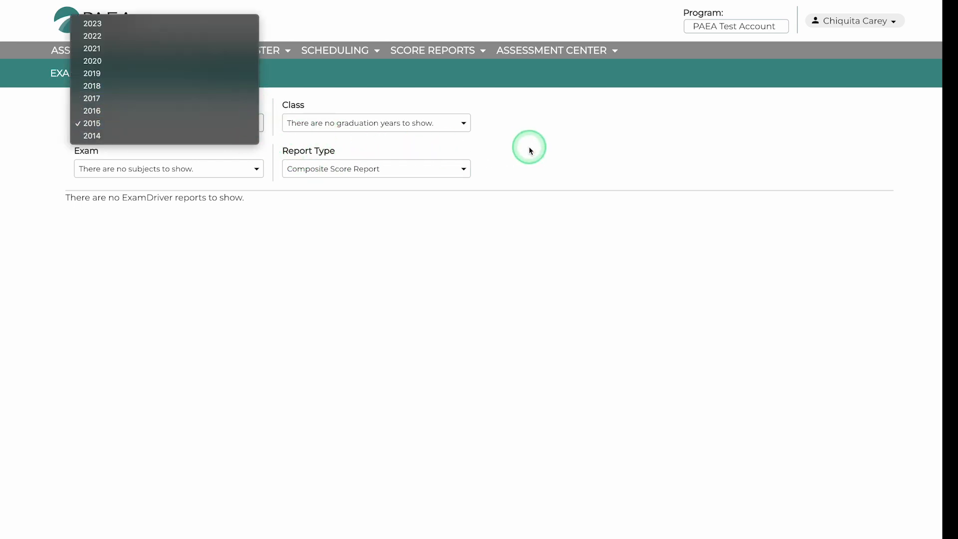
{"action": "left_click", "coordinate": [92, 123]}
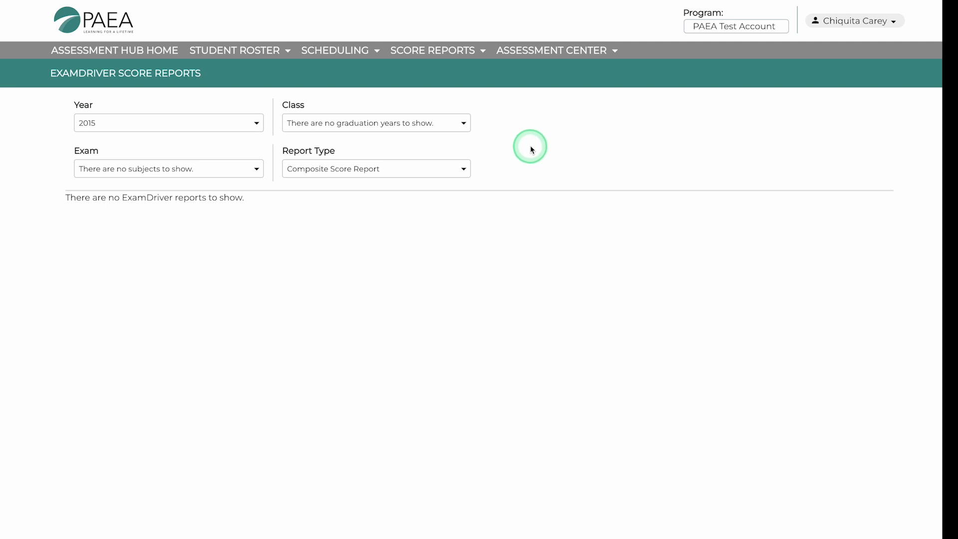
{"action": "mouse_move", "coordinate": [529, 120]}
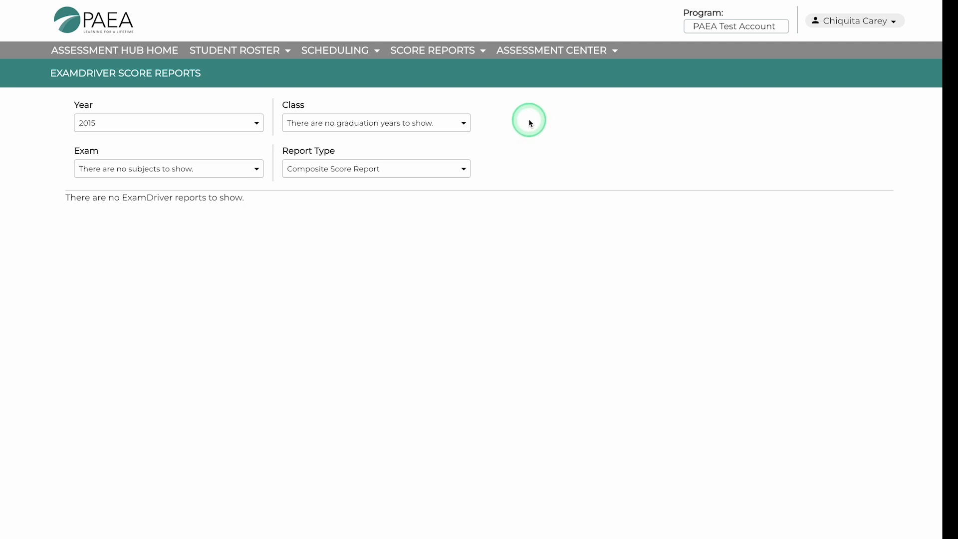